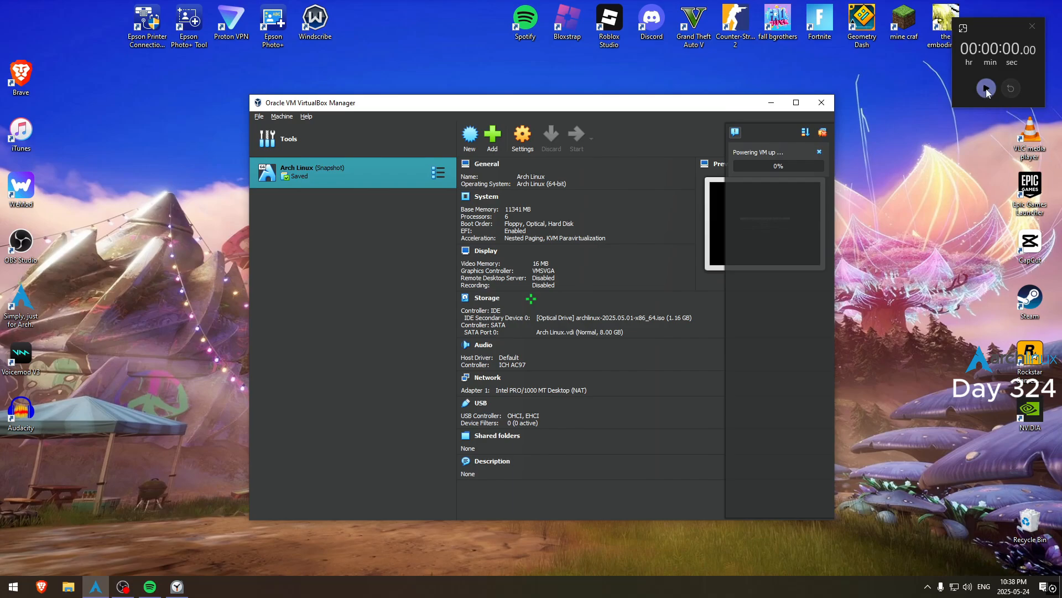
{"action": "mouse_move", "coordinate": [986, 88]}
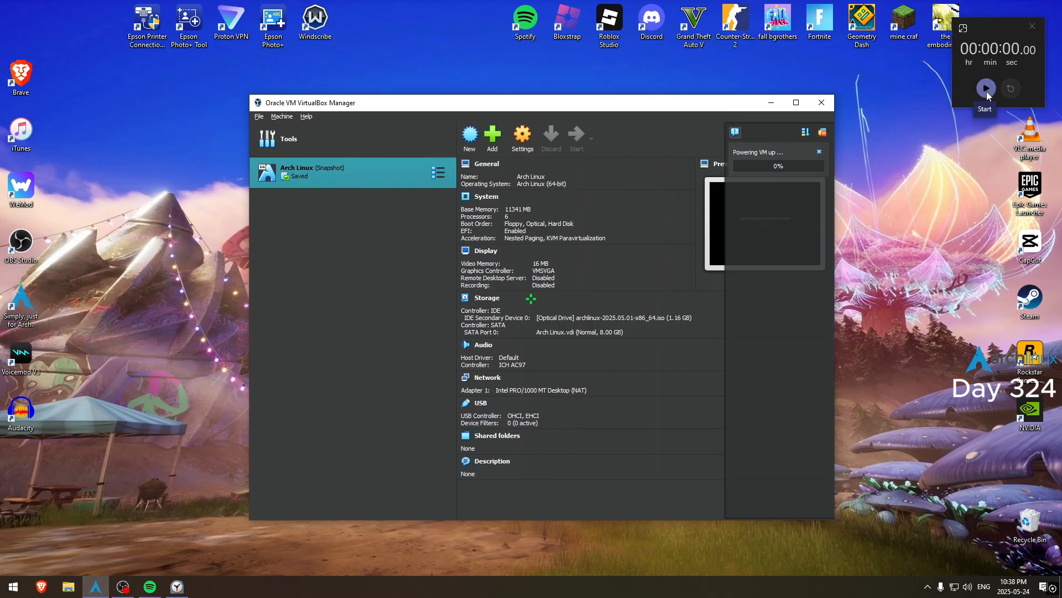
Start the Arch Linux VM and let the archiso live environment boot to the root prompt
{"action": "left_click", "coordinate": [985, 89]}
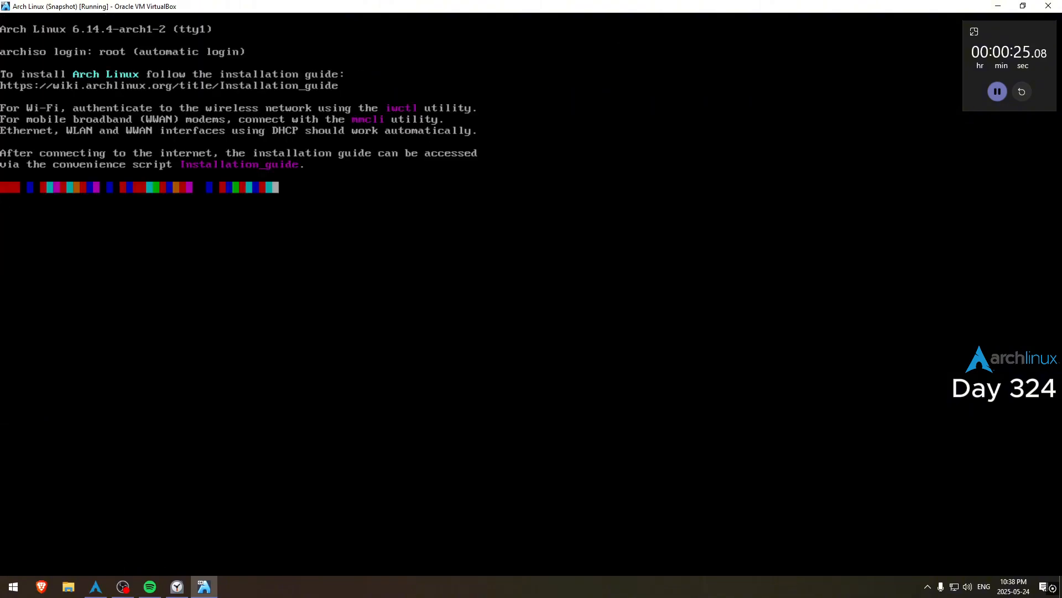
Create a third partition from free space in cfdisk, write the table with yes, and format sda3 as ext4
{"action": "type", "text": "cfdi"}
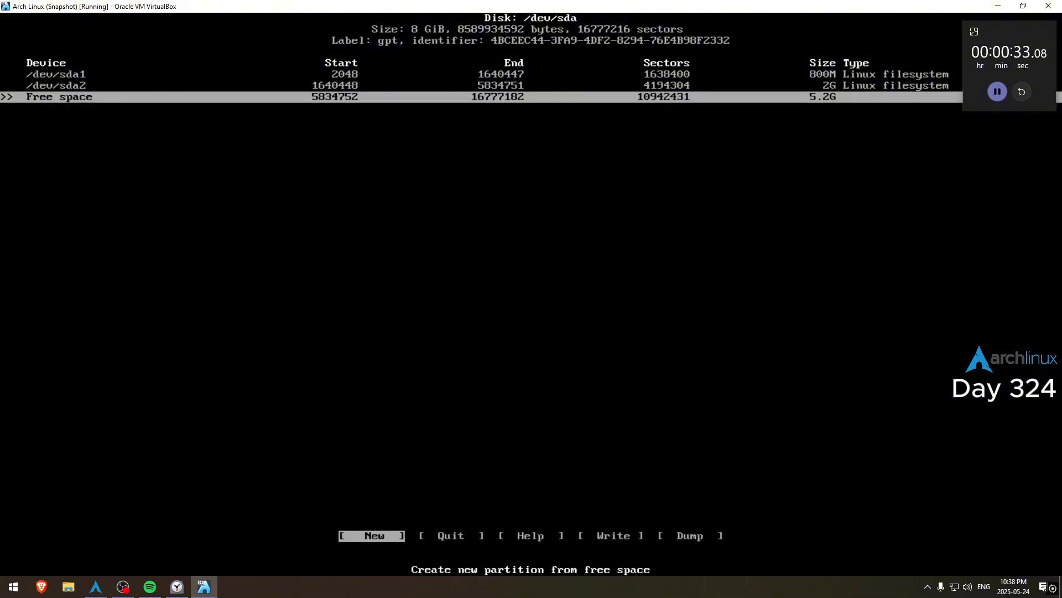
{"action": "left_click", "coordinate": [612, 535]}
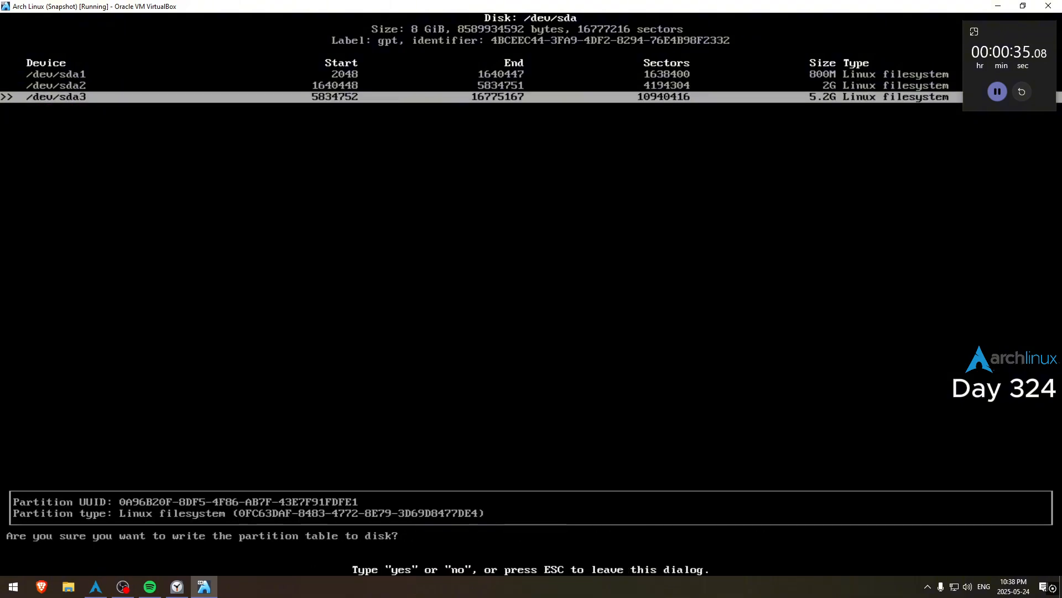
{"action": "type", "text": "yes"}
{"action": "type", "text": "mkfs.ext4 /dev/sda3"}
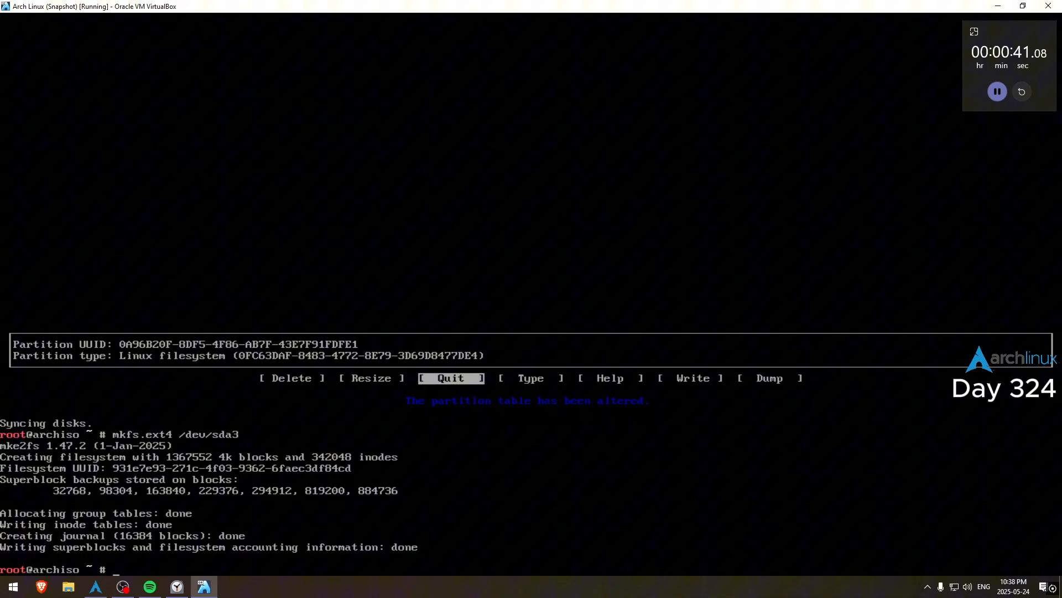
Make sda2 swap with mkswap and format sda1 as FAT32 with mkfs.fat -F 32
{"action": "type", "text": "mkswap /dev/sda2"}
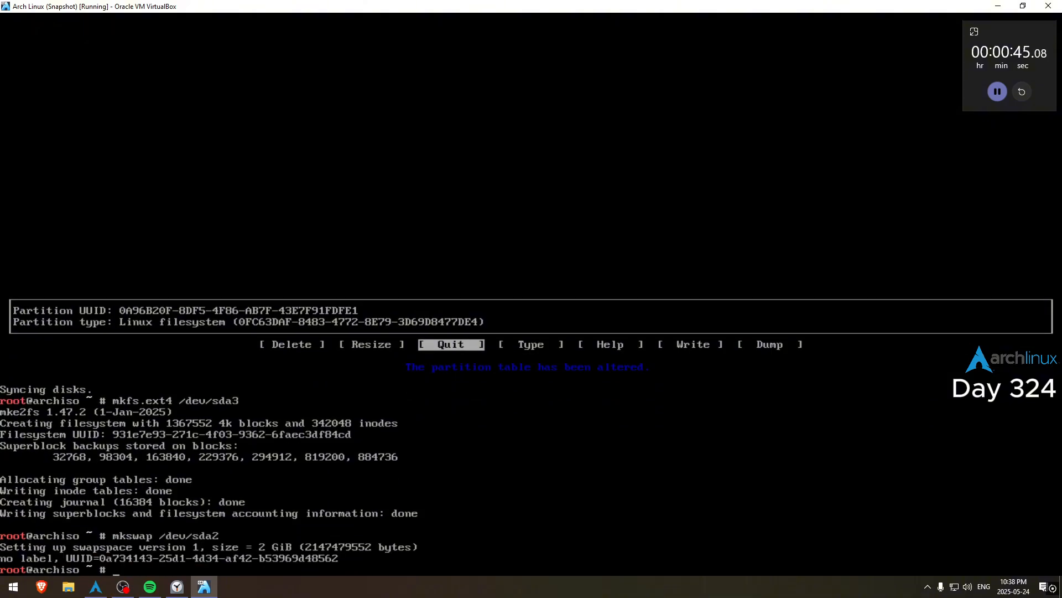
{"action": "type", "text": "mkfs.ext4"}
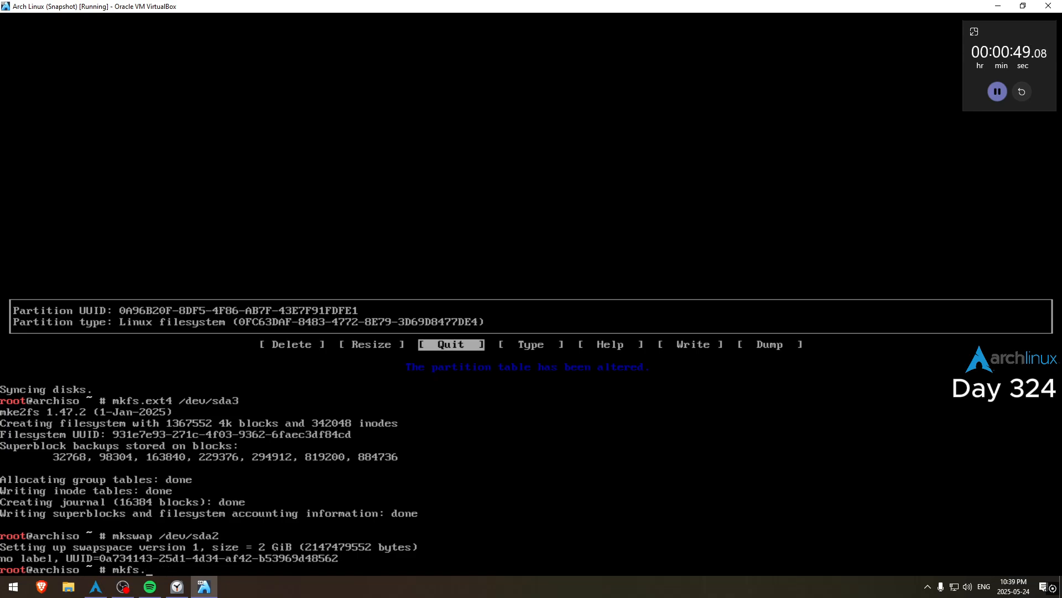
{"action": "type", "text": "fat"}
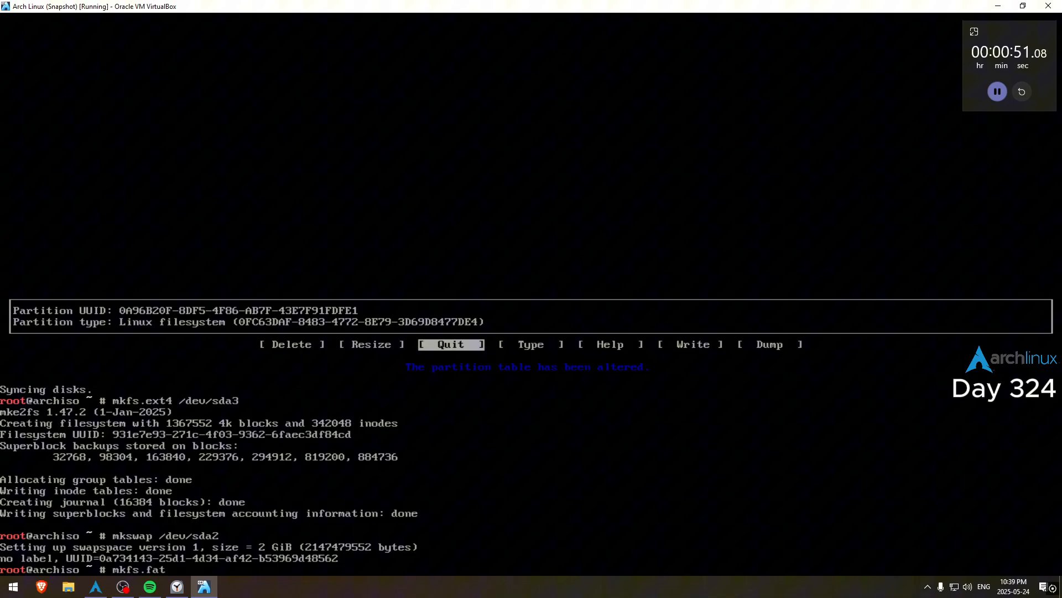
{"action": "type", "text": "-F 32 /dev/sda1"}
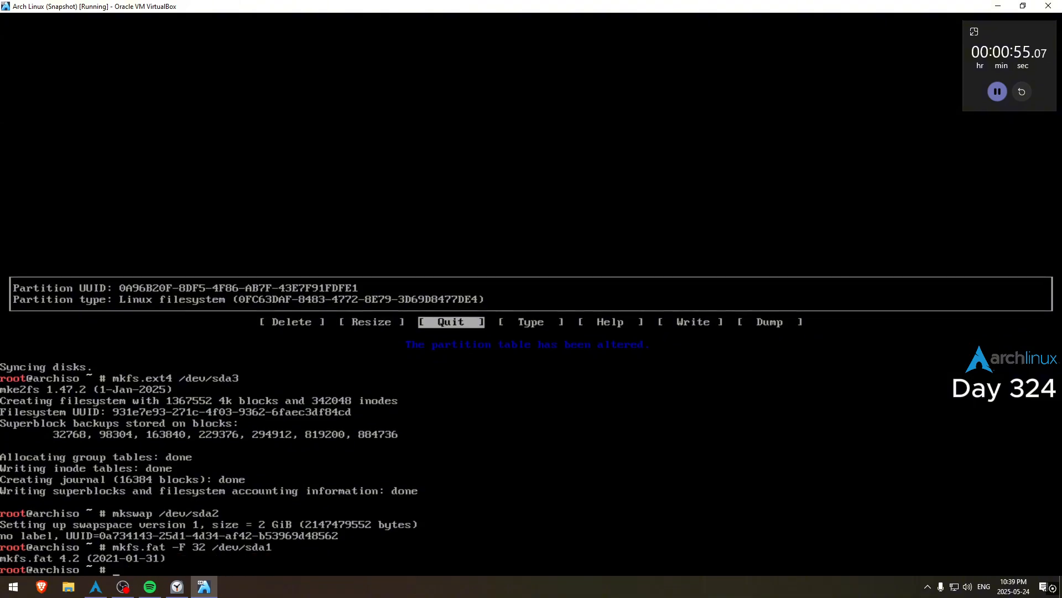
Mount sda3 at /mnt and sda1 at /mnt/boot
{"action": "type", "text": "mount /fe"}
{"action": "type", "text": "s"}
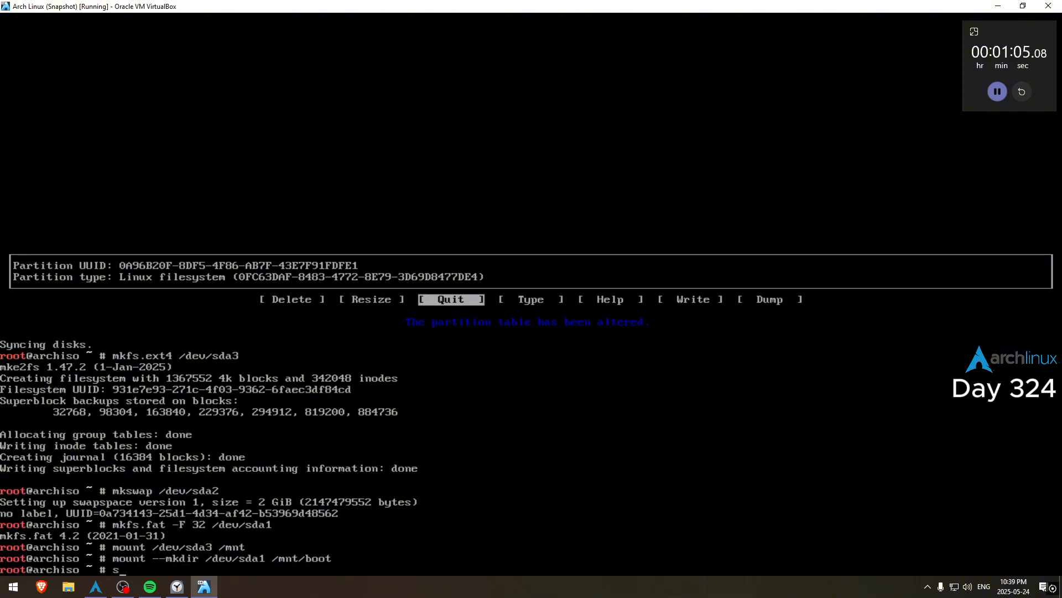
Activate swap on sda2 and pacstrap base, linux-zen, linux-firmware, networkmanager, screenfetch, cowsay, lolcat, nano and grub into /mnt
{"action": "type", "text": "wapon /dev/sda2"}
{"action": "type", "text": "pacst"}
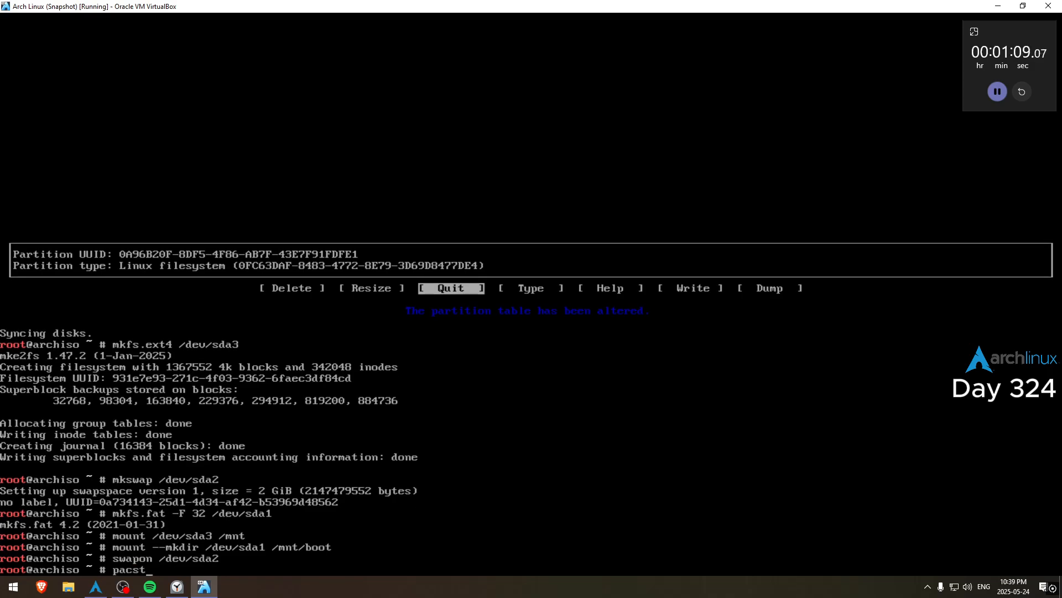
{"action": "type", "text": "rap /mnt"}
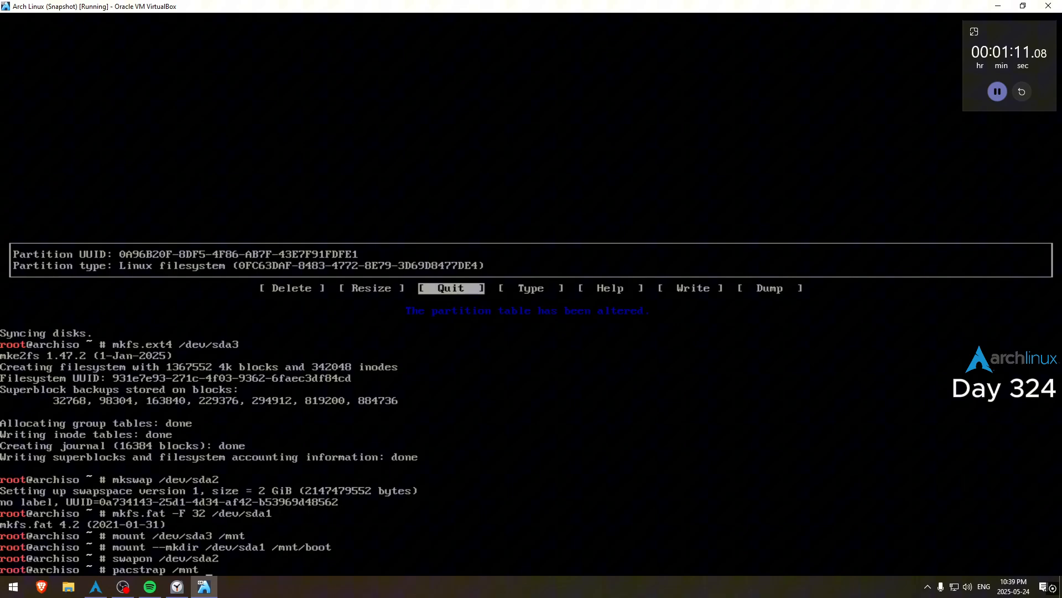
{"action": "type", "text": "base l"}
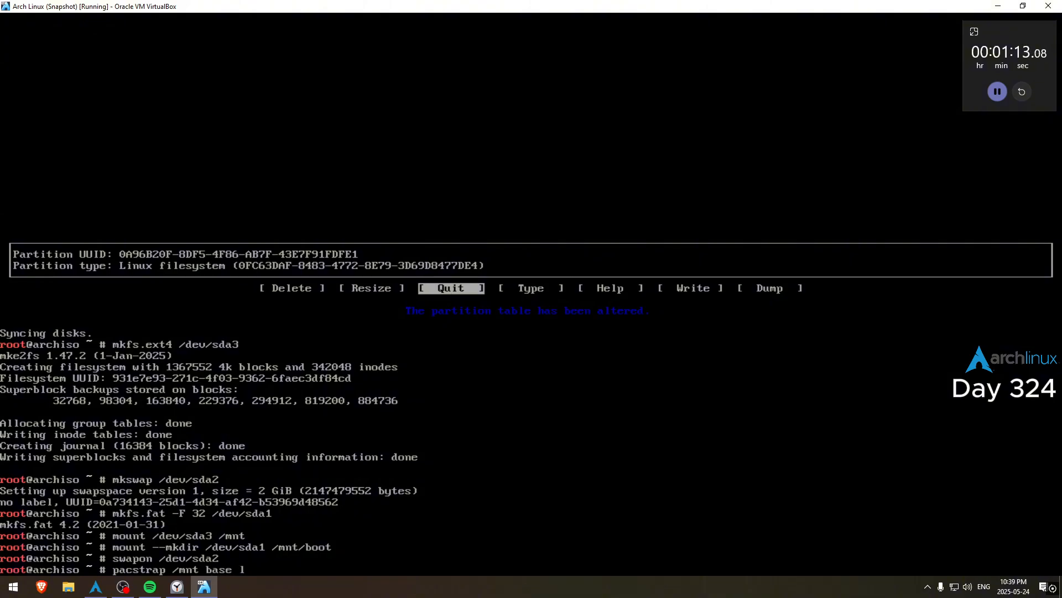
{"action": "type", "text": "linux-zen linux-firmware networkmanager screenfetch c"}
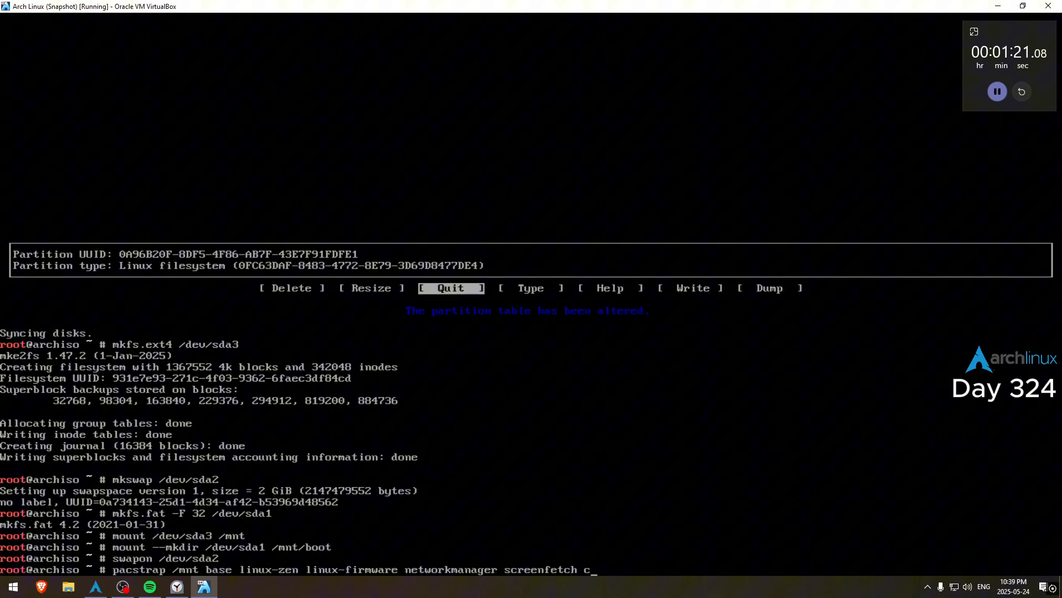
{"action": "type", "text": "owsay lolca"}
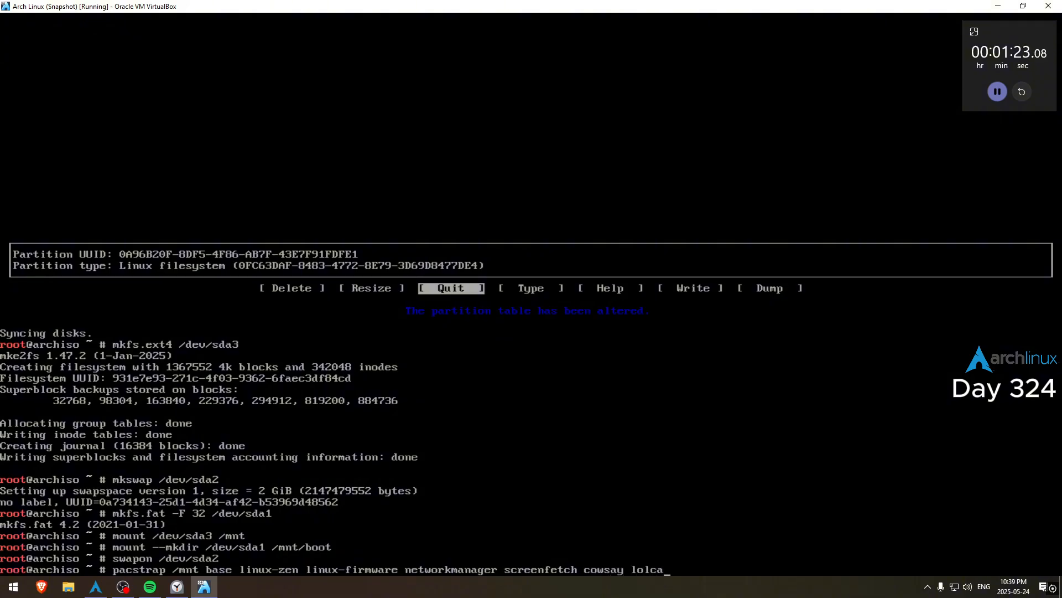
{"action": "type", "text": "nano gru"}
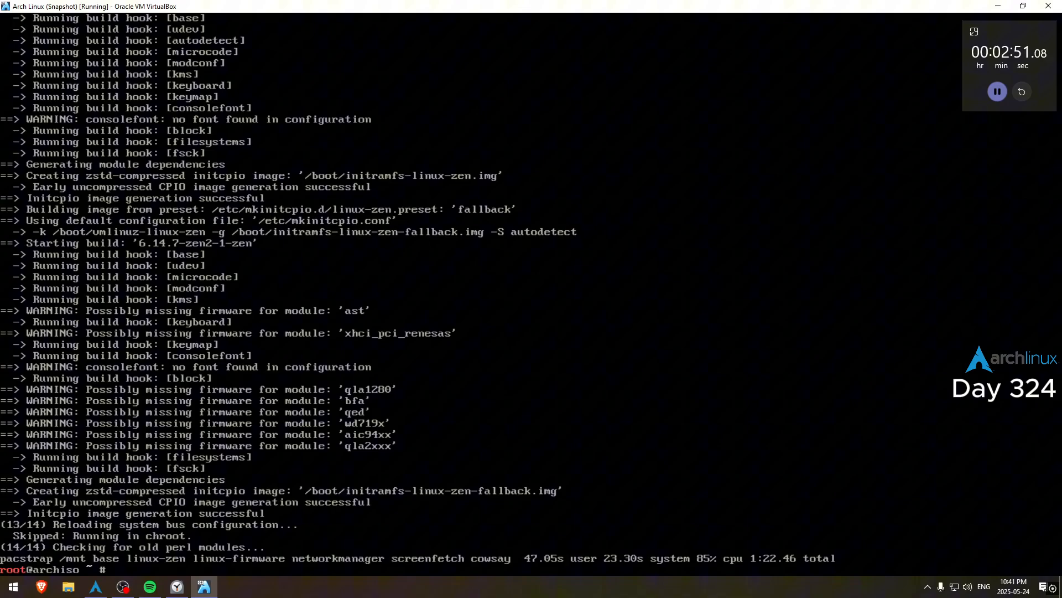
Generate fstab with genfstab -U /mnt appended to /mnt/etc/fstab and chroot into the new system
{"action": "type", "text": "genfstab"}
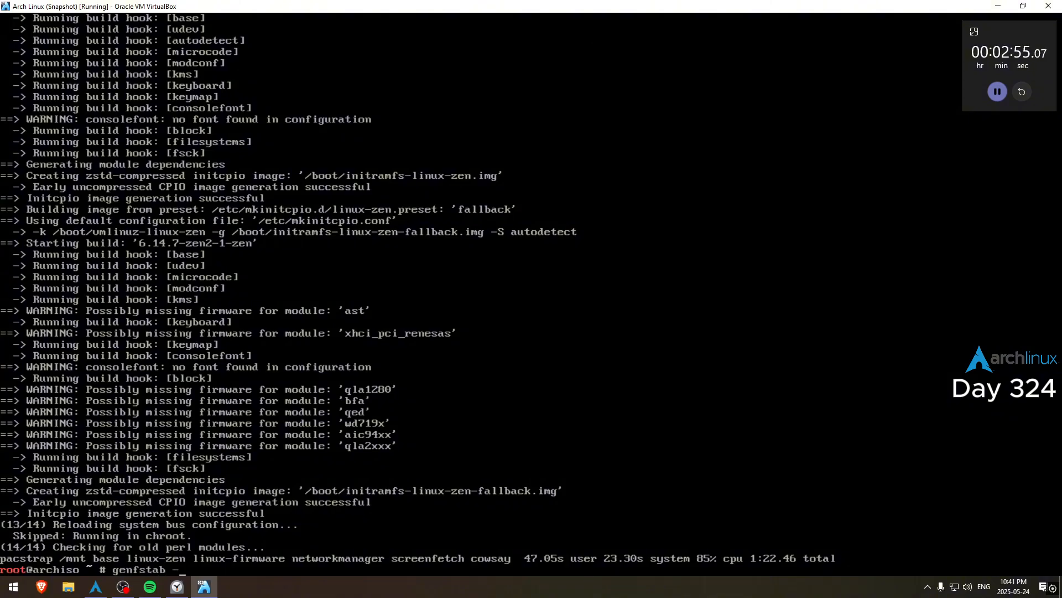
{"action": "type", "text": "-U /mnt"}
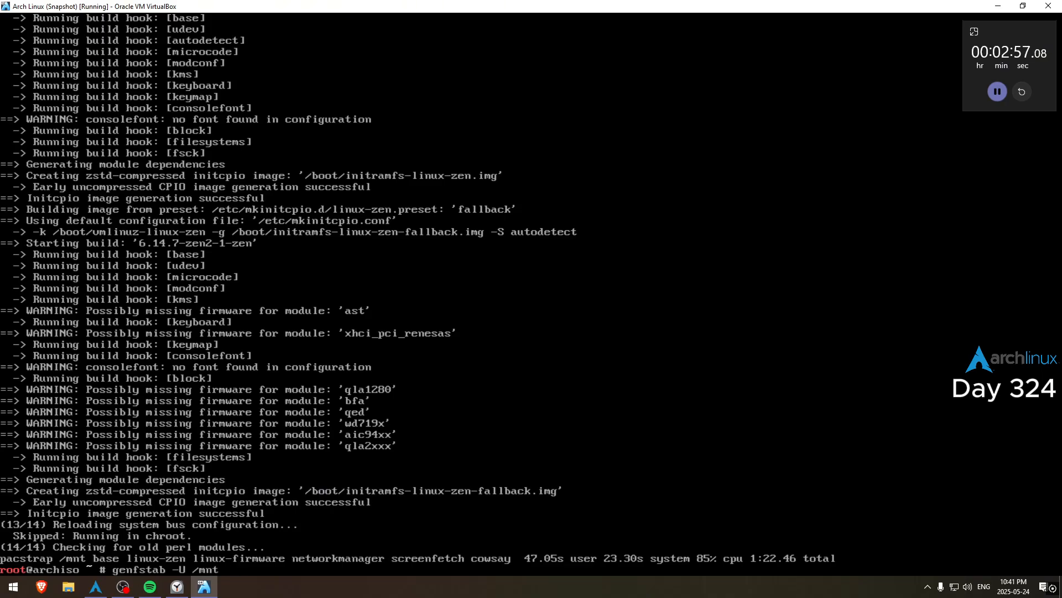
{"action": "type", "text": ">> /mnt/etc/fstab"}
{"action": "type", "text": "arch-chroot /mnt"}
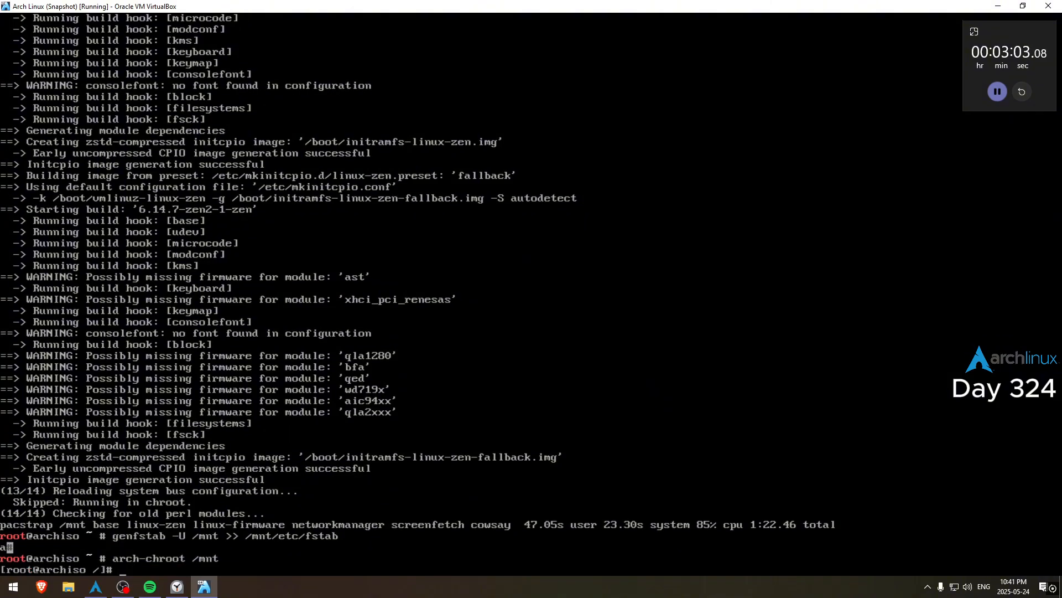
Link /etc/localtime to Canada/Eastern, sync the hardware clock, and enable en_US.UTF-8 in /etc/locale.gen
{"action": "type", "text": "ln -sf"}
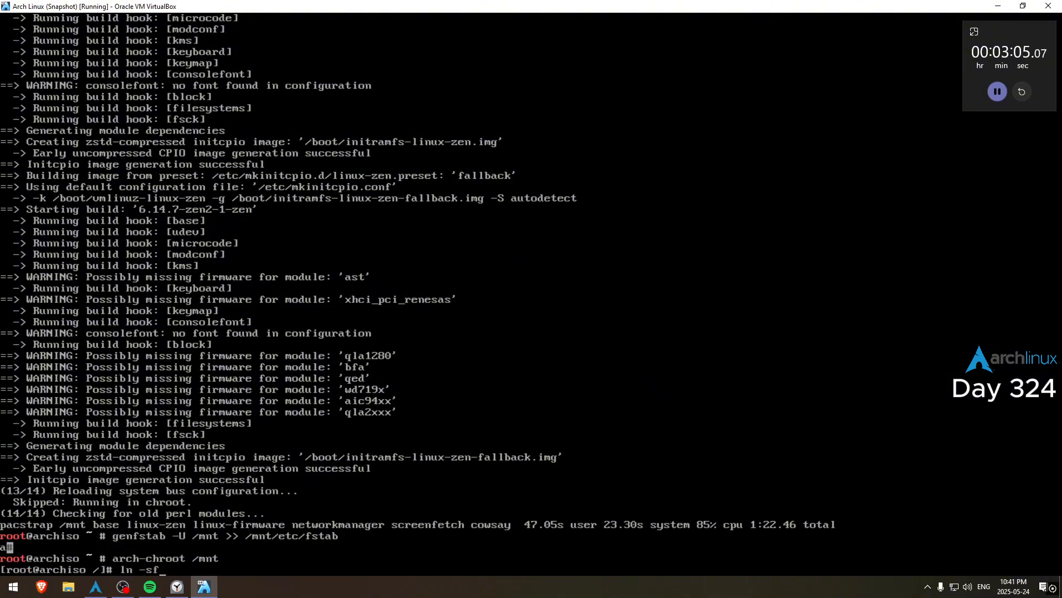
{"action": "type", "text": "/usr/share/zoneinfo/Canada/Eastern"}
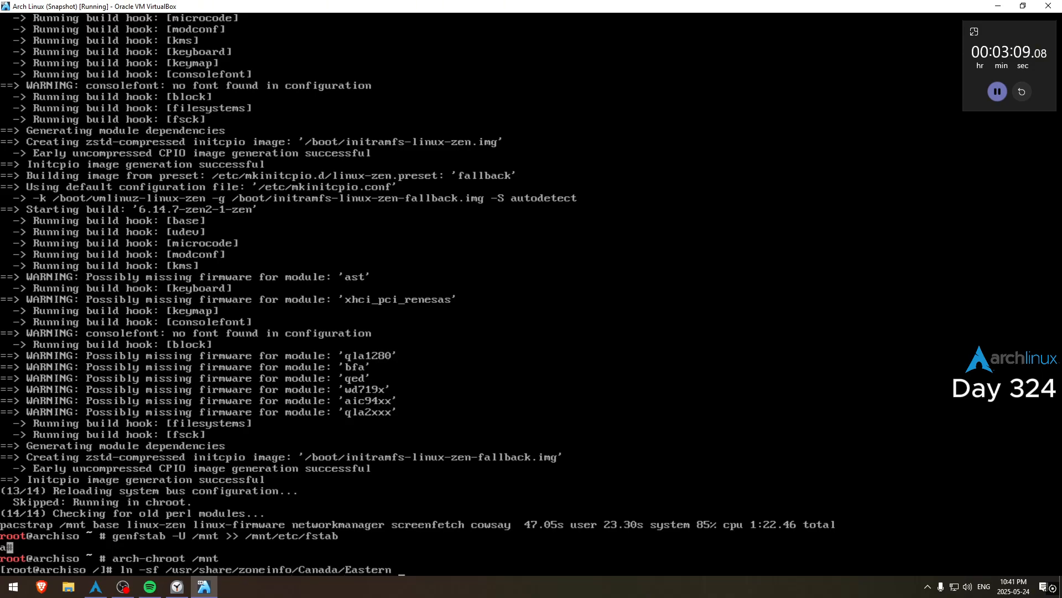
{"action": "type", "text": "/etc/localtim"}
{"action": "type", "text": "nano /"}
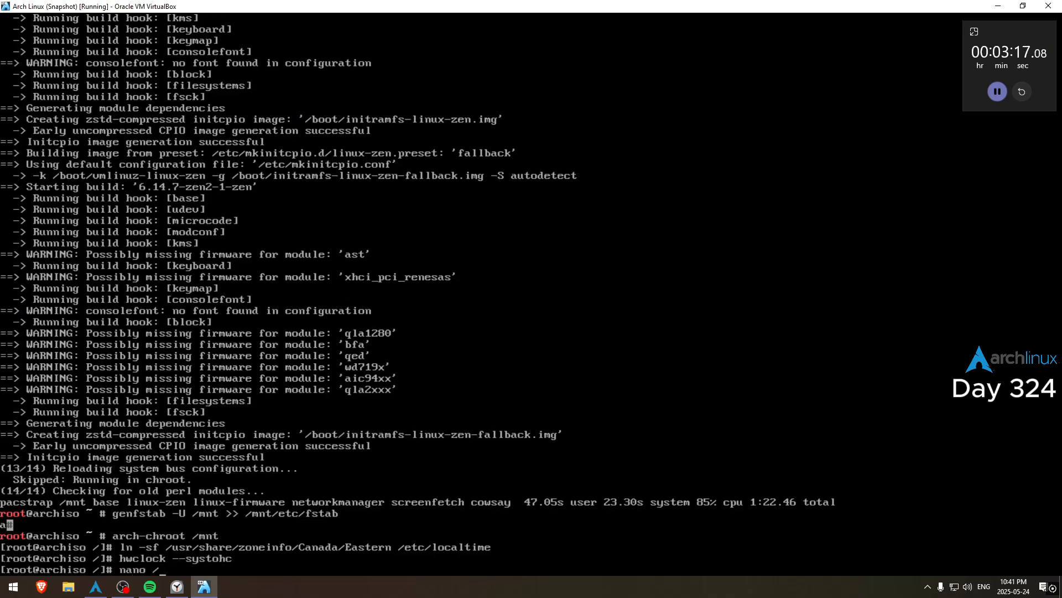
{"action": "type", "text": "etc/loc"}
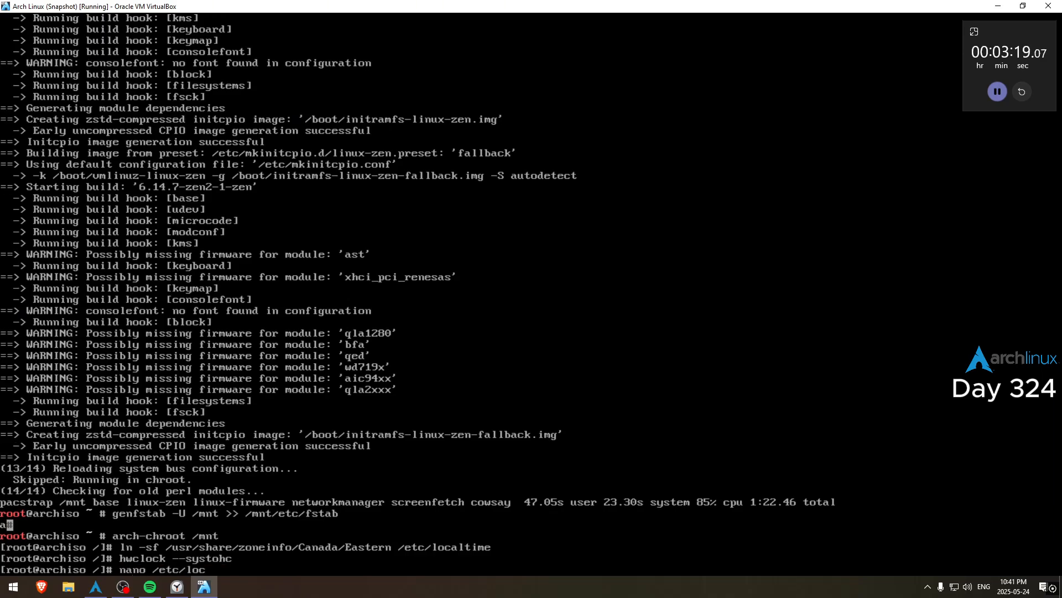
{"action": "type", "text": "ale.geb"}
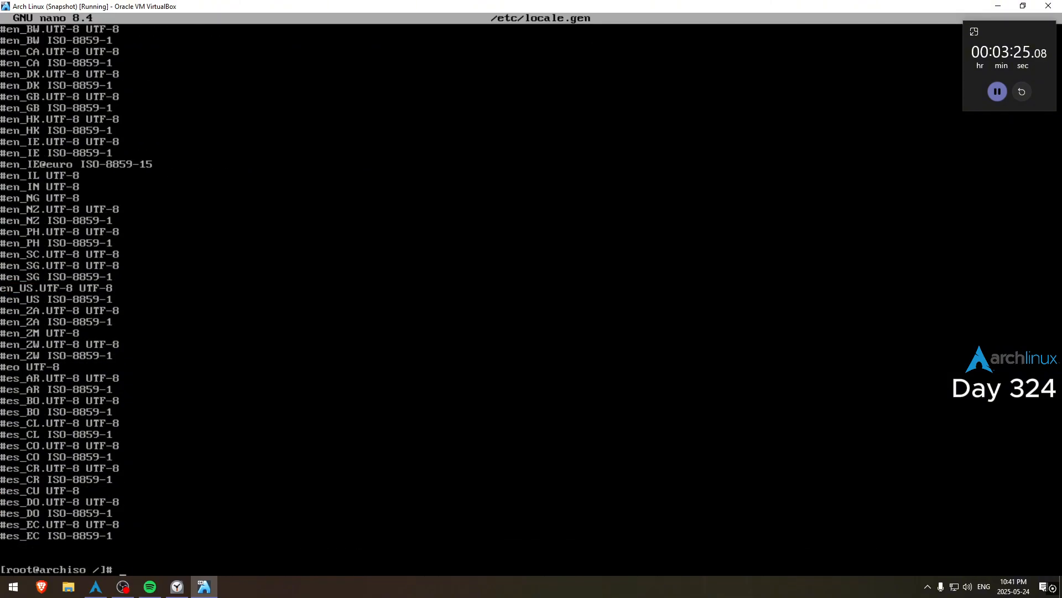
Install GRUB for x86_64-efi with EFI directory /boot and bootloader id GRUB
{"action": "type", "text": "grub-install --target=x86_64-efi --efi"}
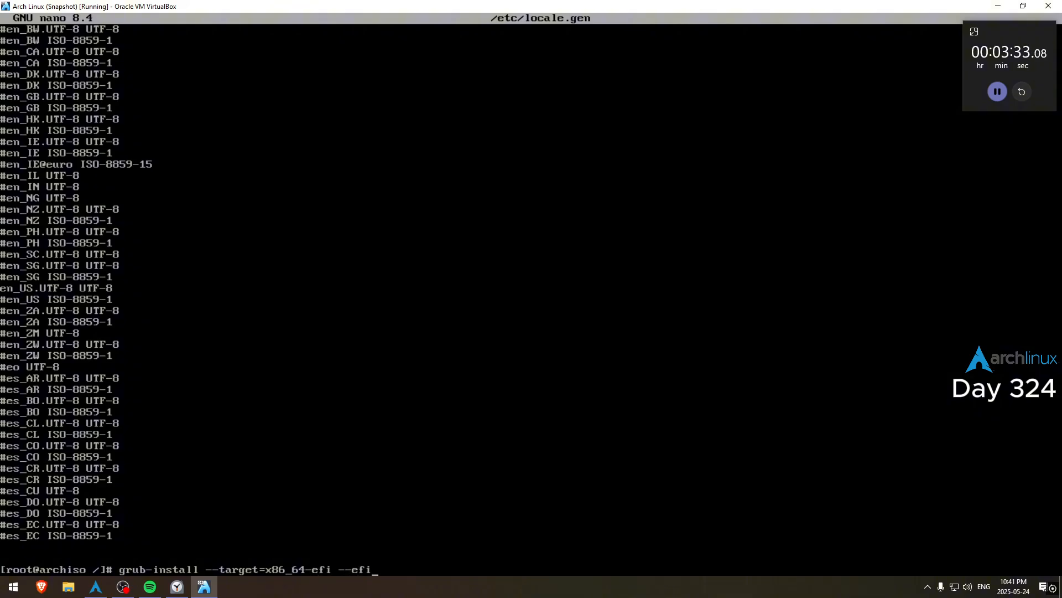
{"action": "type", "text": "directory="}
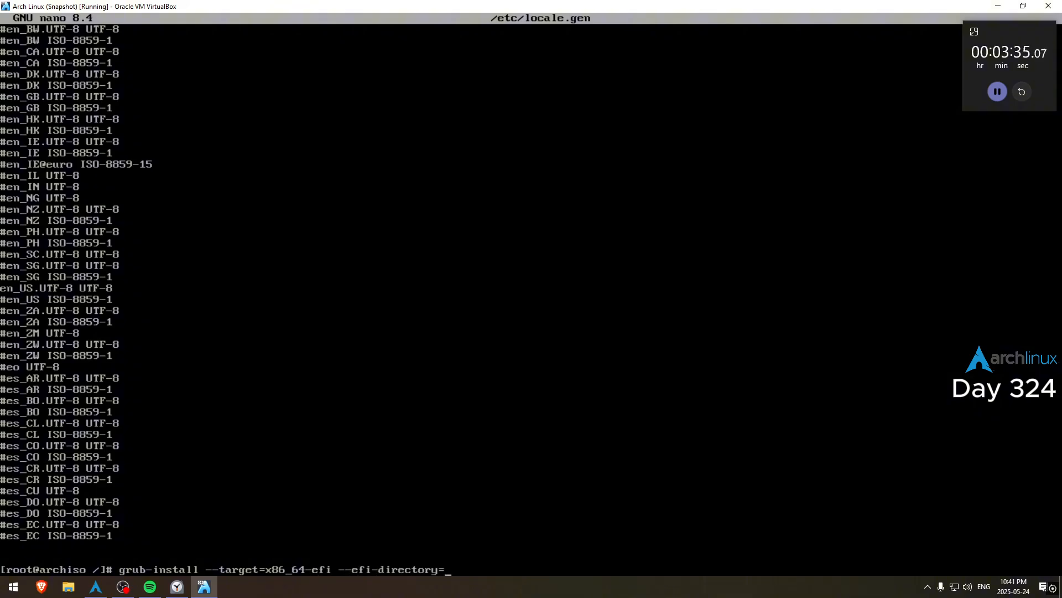
{"action": "type", "text": "/boot --bootloa"}
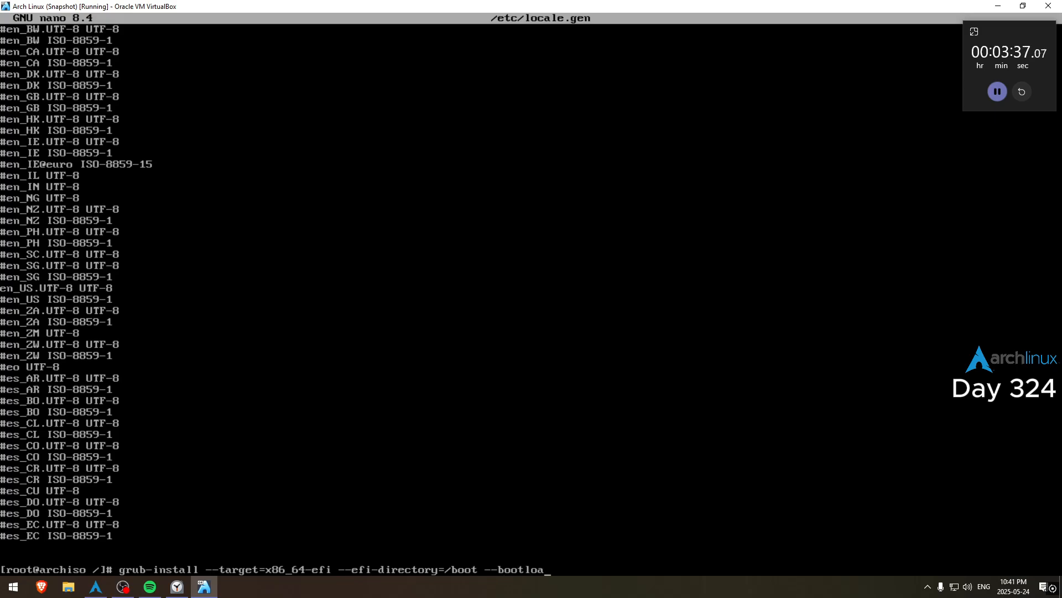
{"action": "key", "text": "Return"}
{"action": "type", "text": "grub-mkconfig -o"}
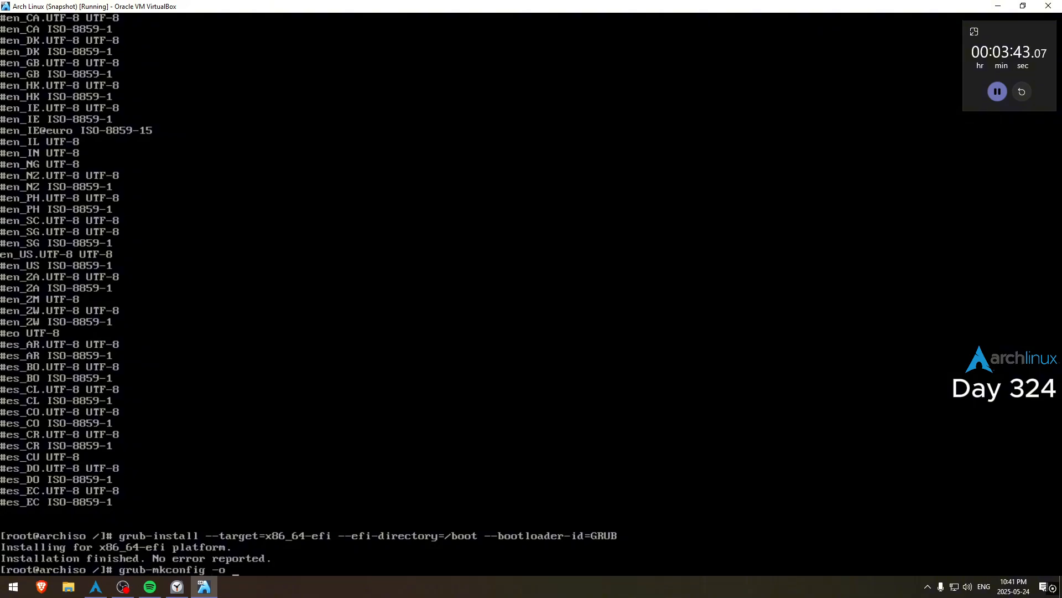
Generate /boot/grub/grub.cfg with grub-mkconfig and enable NetworkManager with systemctl
{"action": "type", "text": "/boot/grub/grub.cfg"}
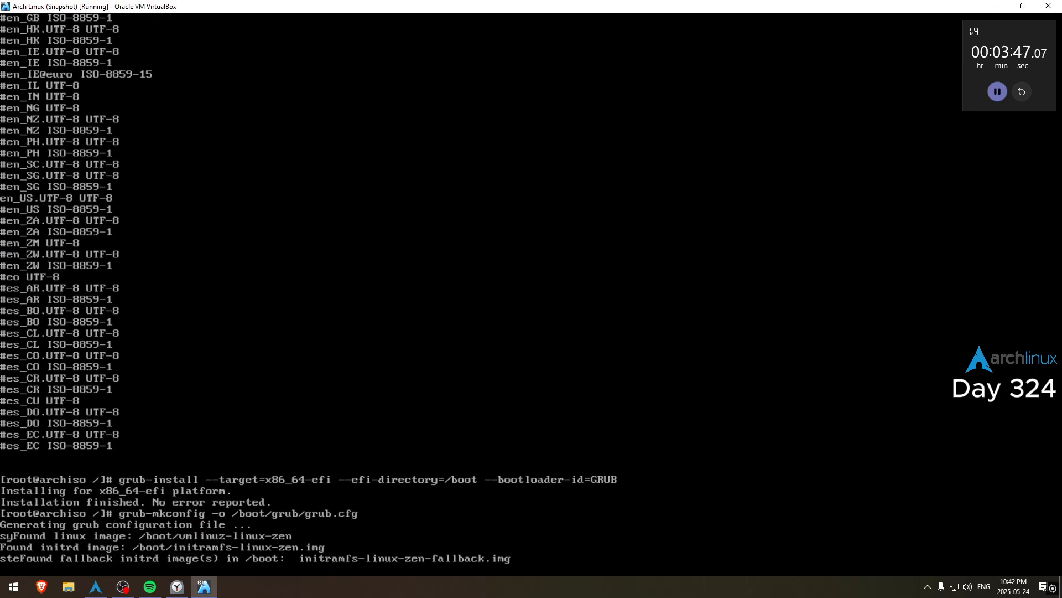
{"action": "type", "text": "systemctl ena"}
{"action": "type", "text": "cowsay"}
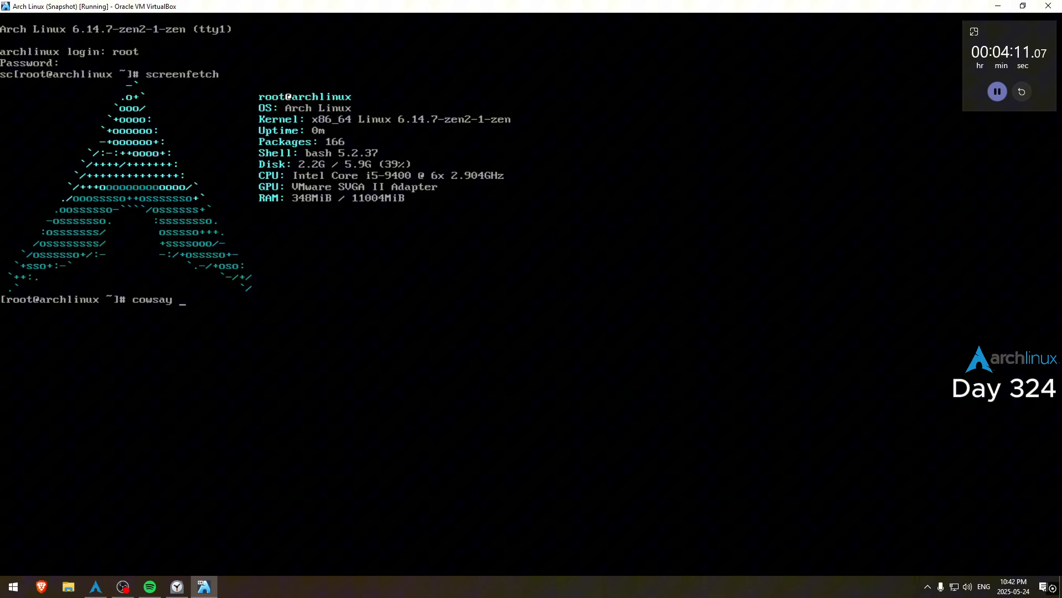
Run cowsay -f dragon Day 324! piped through lolcat, then test connectivity with ping 1.1.1.1
{"action": "type", "text": "-f dra"}
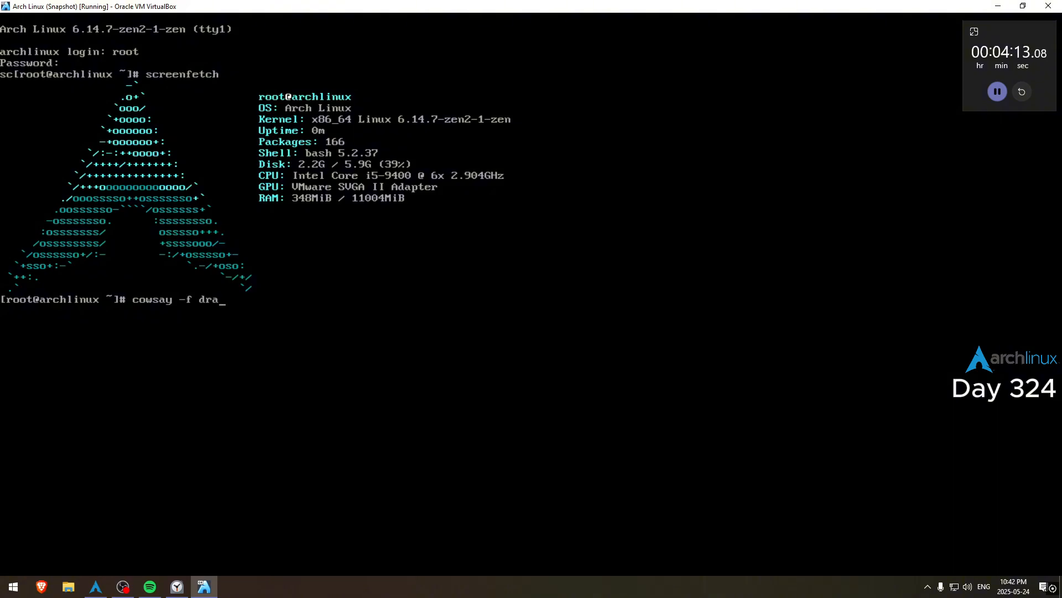
{"action": "type", "text": "gon Day"}
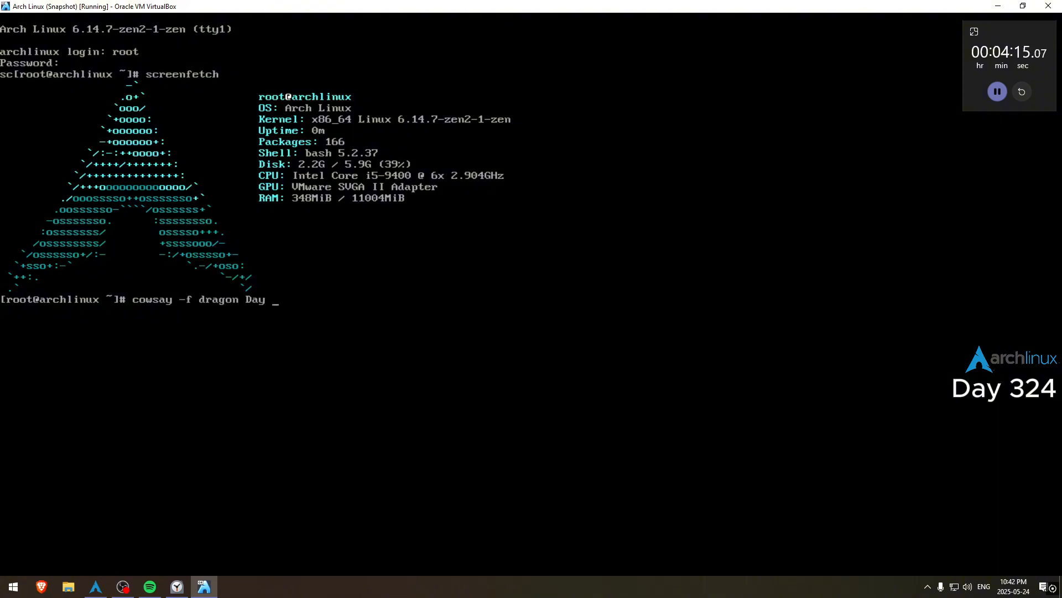
{"action": "type", "text": "3"}
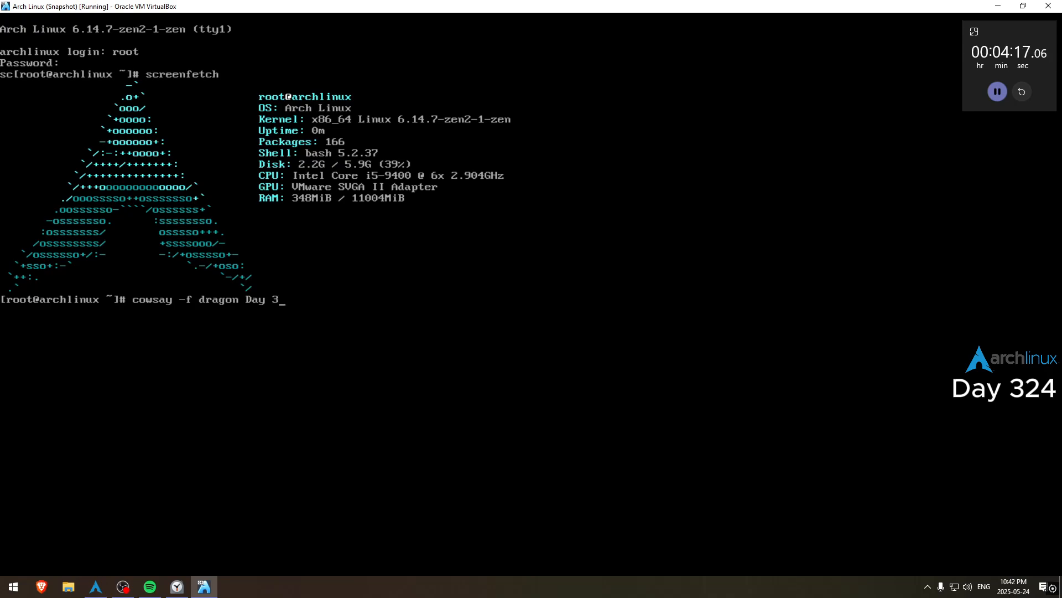
{"action": "type", "text": "24!"}
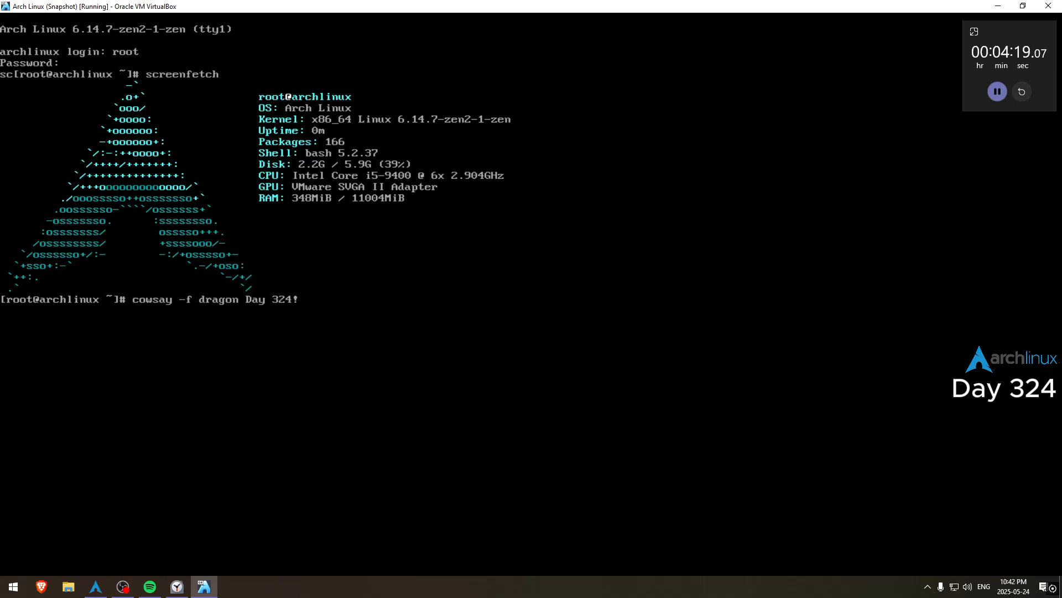
{"action": "type", "text": "| lolcat"}
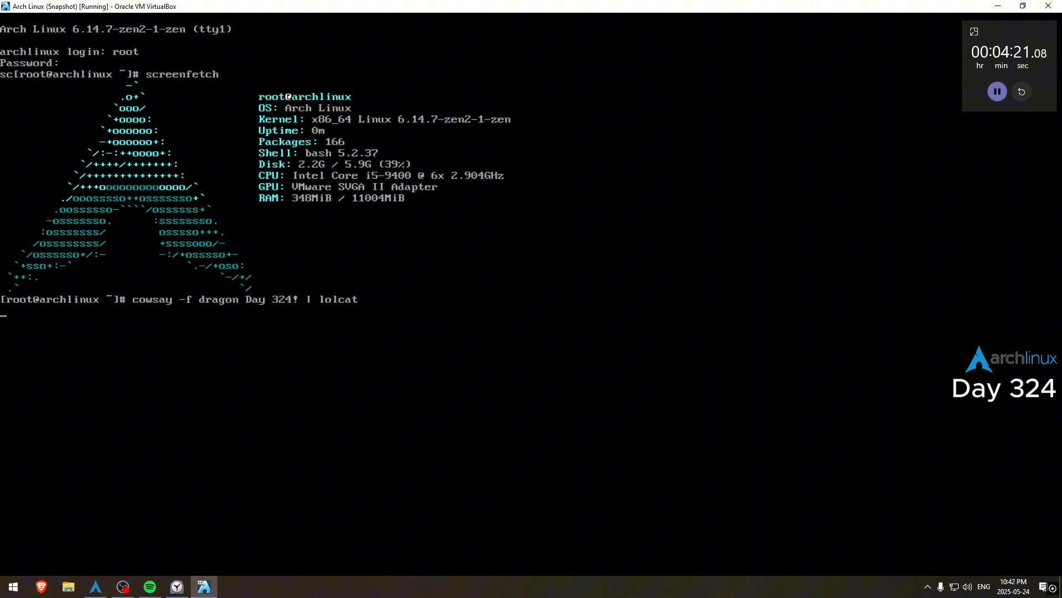
{"action": "type", "text": "ping 1.1."}
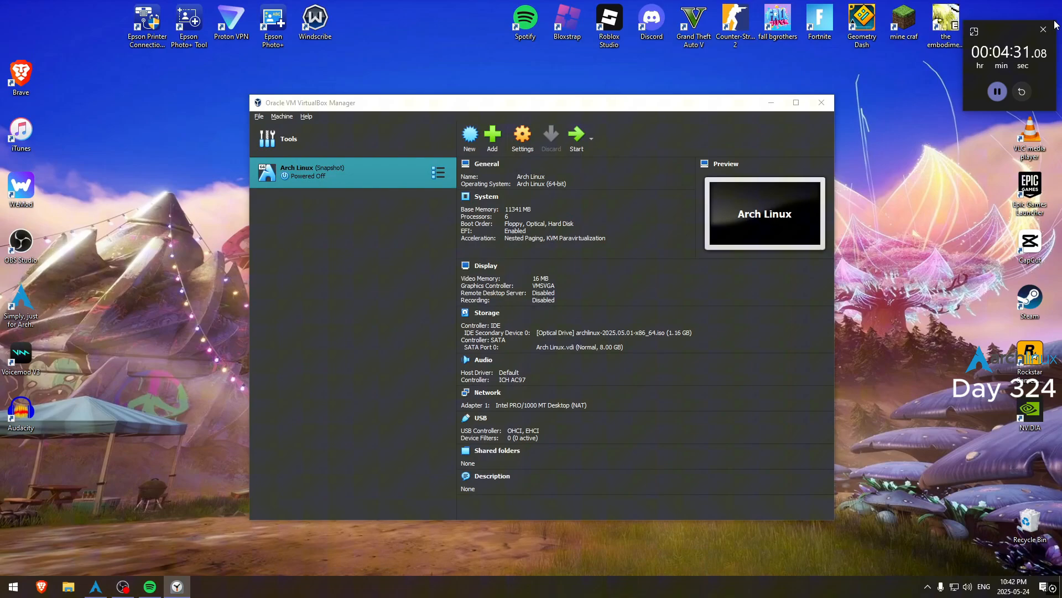
Power off the VM and close the VirtualBox Manager window
{"action": "left_click", "coordinate": [822, 101]}
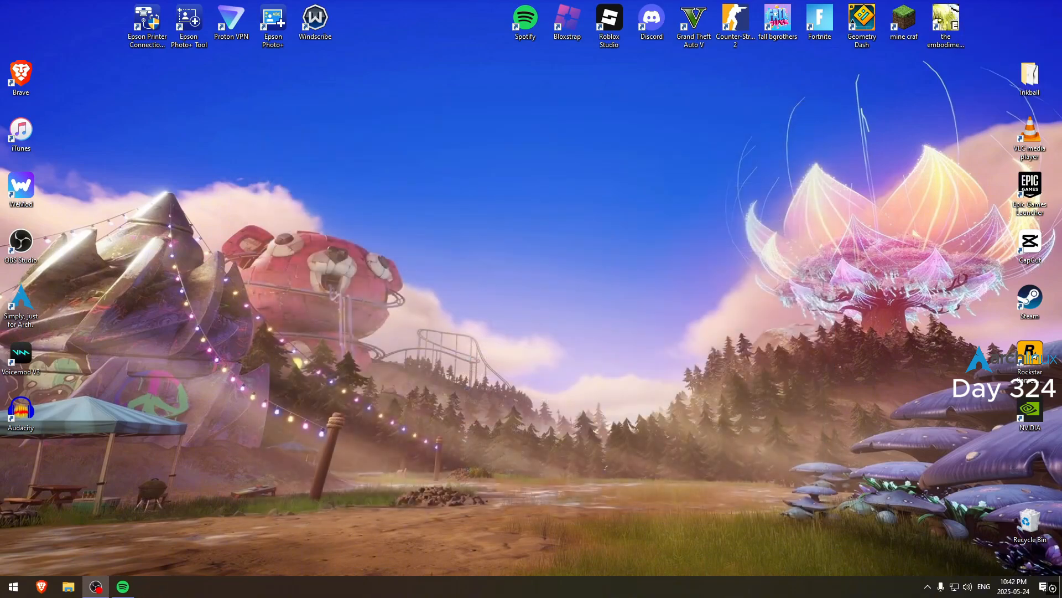